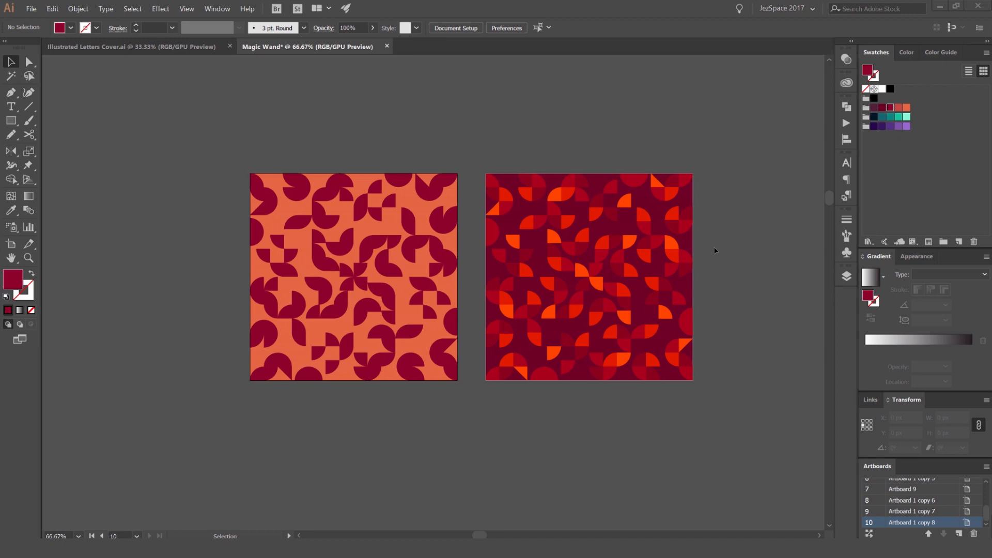
mouse_move(328, 183)
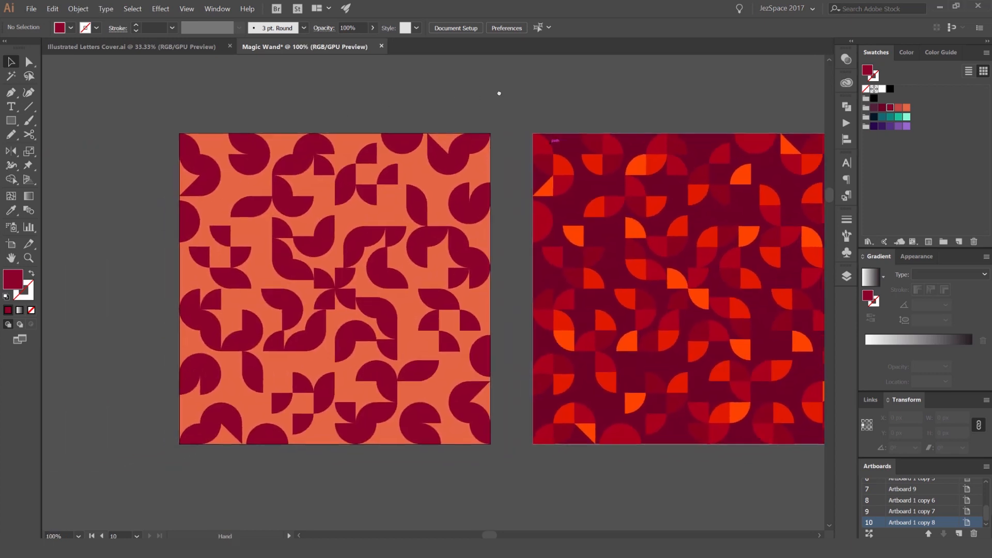
Step: Switch to the Magic Wand tool for selecting shapes by similar colour
left_click(11, 61)
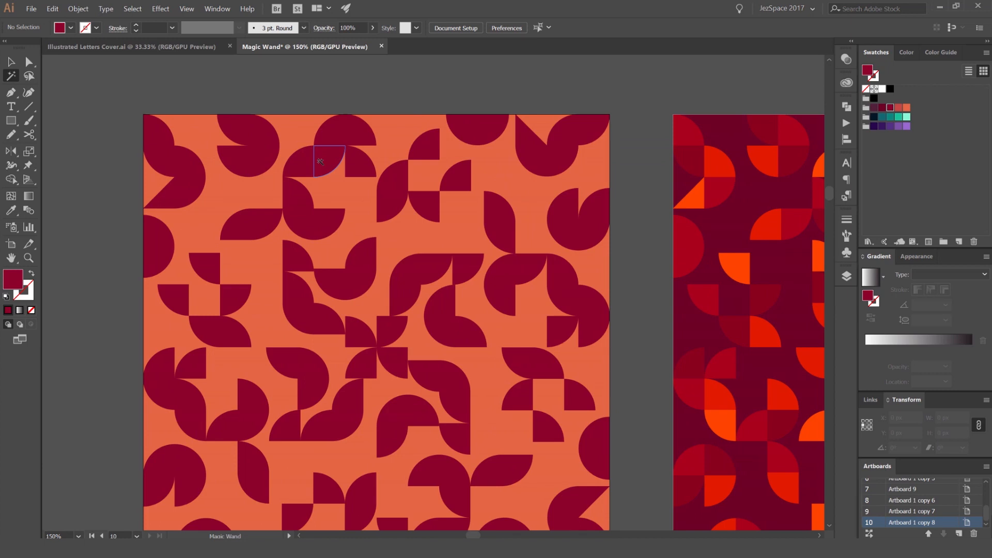
mouse_move(336, 161)
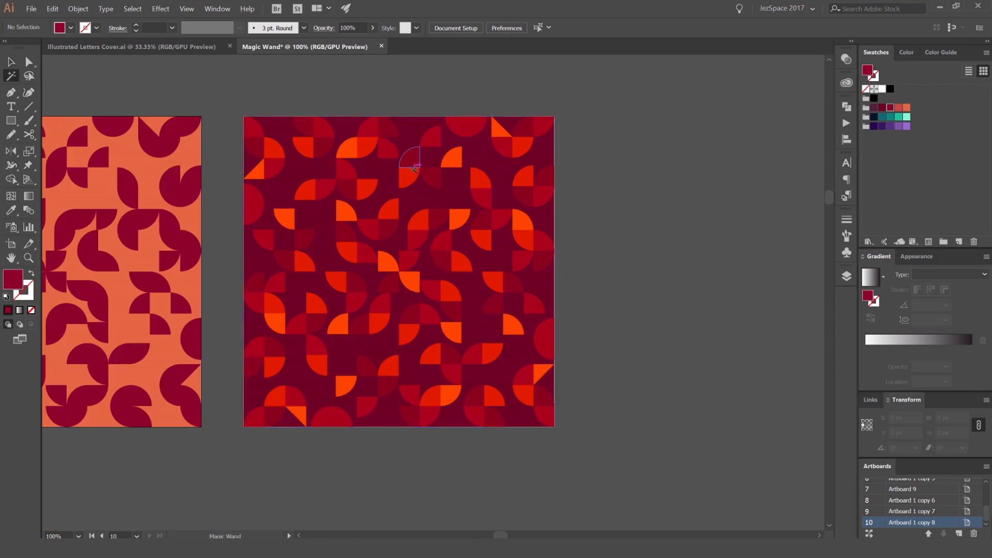
left_click(410, 160)
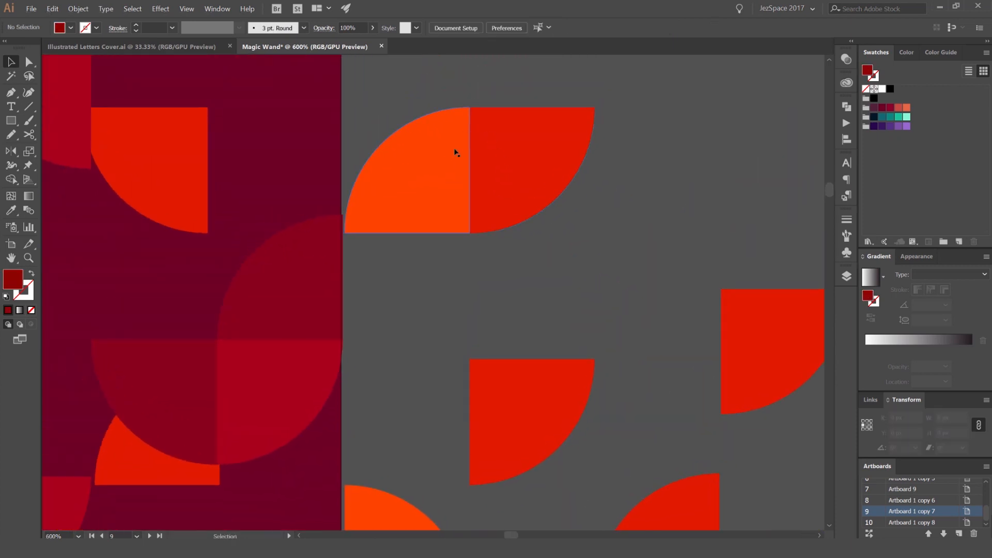
mouse_move(440, 138)
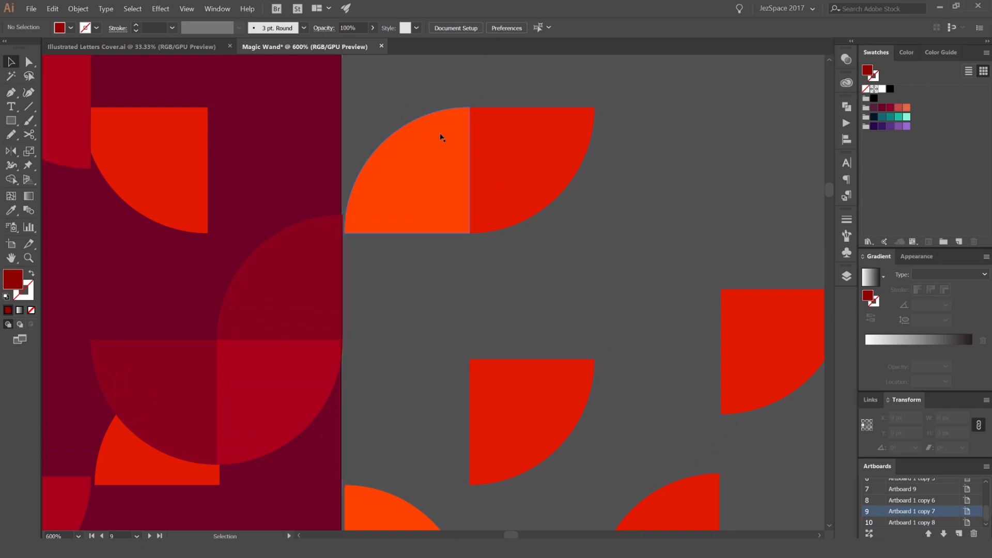
mouse_move(466, 148)
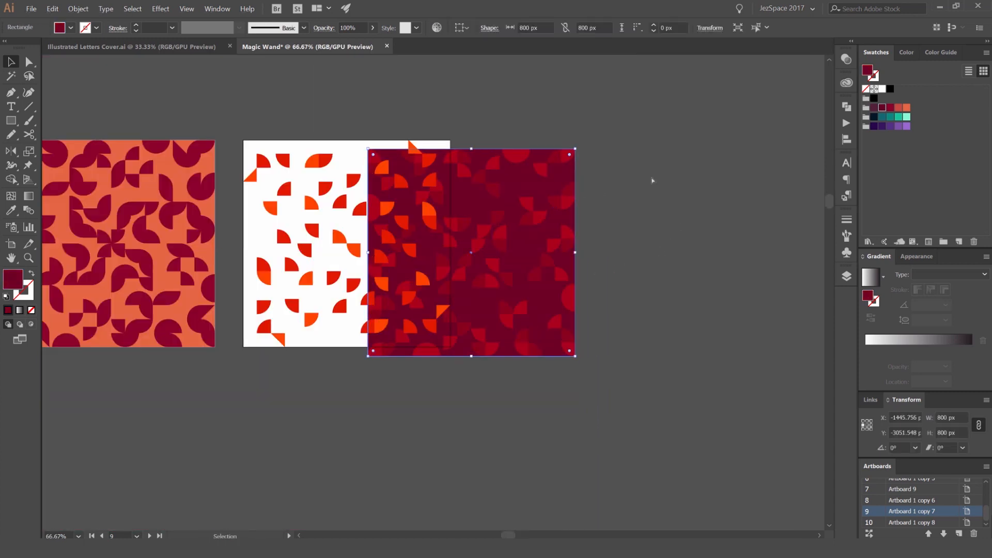
left_click(30, 61)
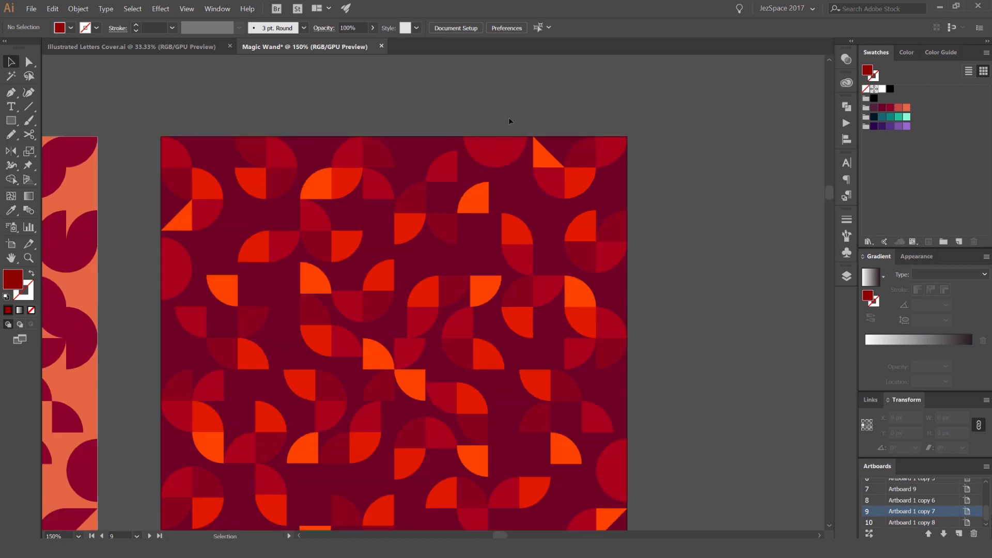
Step: Select one bright orange quarter-circle and browse the Select > Same options for matching fill colour
left_click(471, 197)
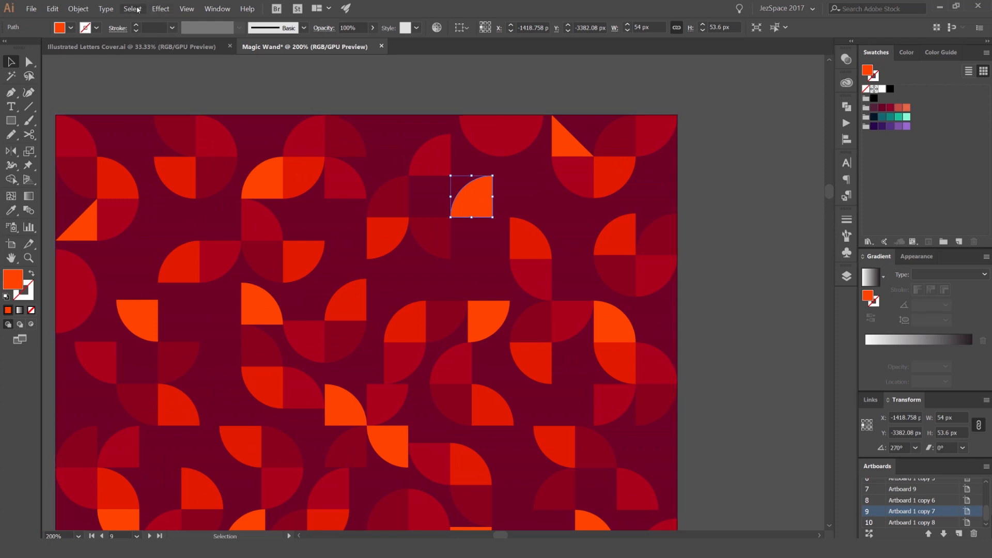
left_click(132, 8)
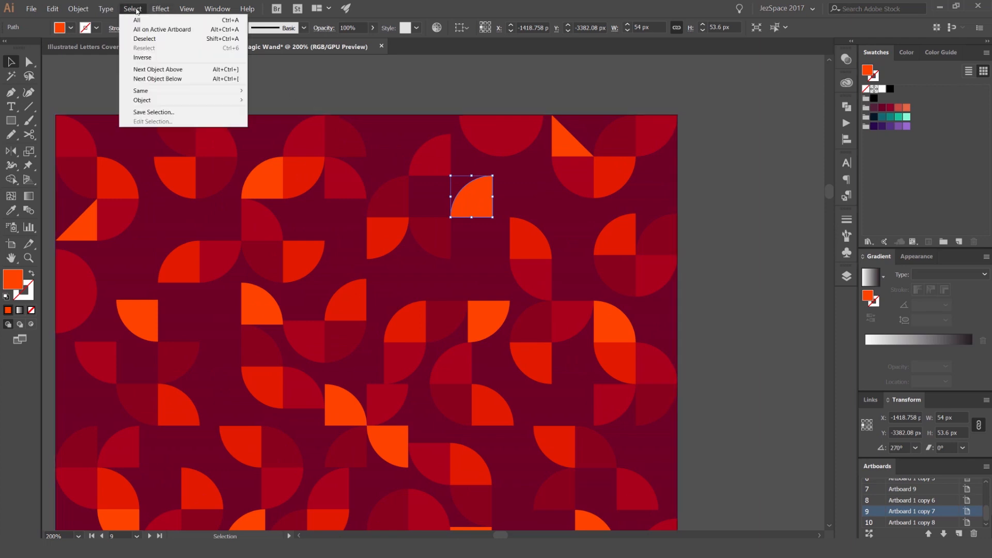
mouse_move(141, 91)
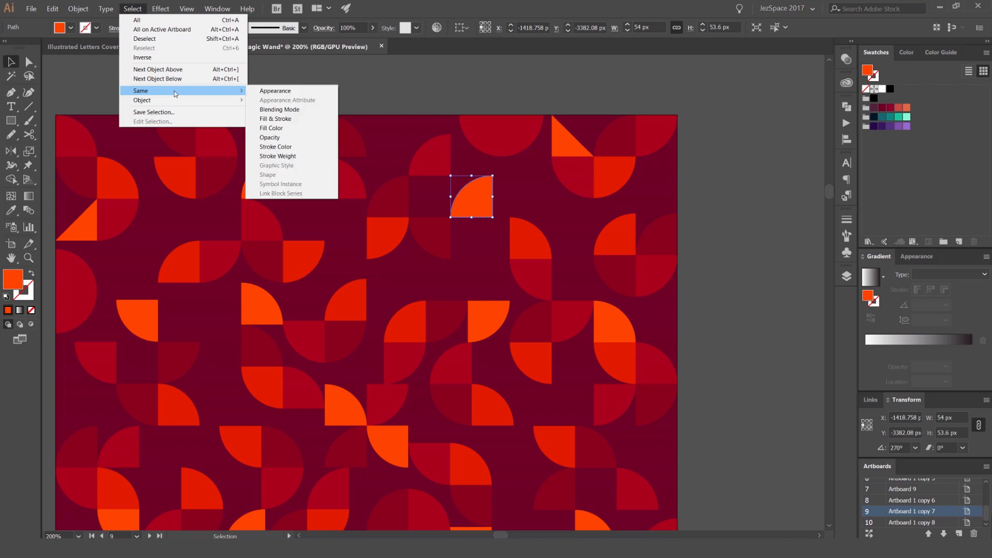
mouse_move(275, 91)
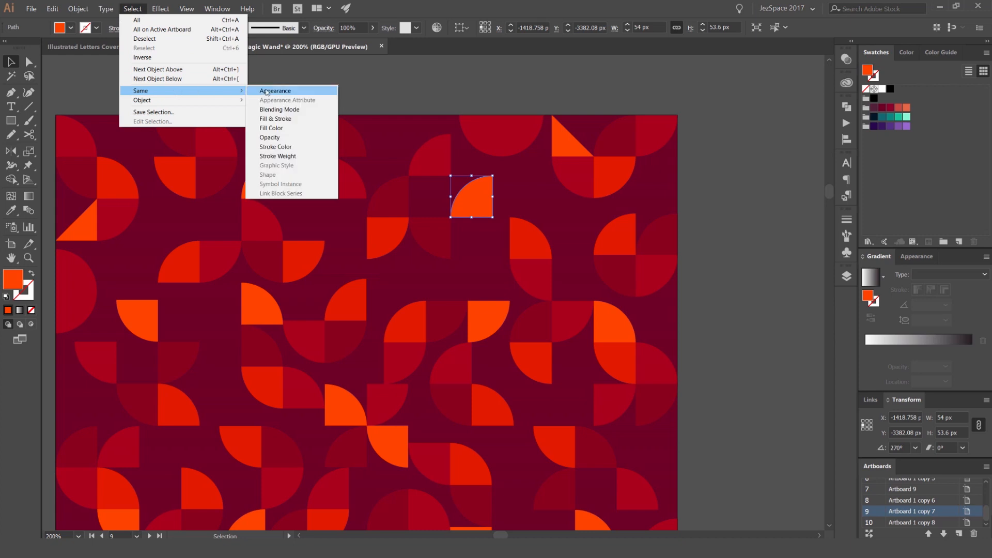
mouse_move(276, 119)
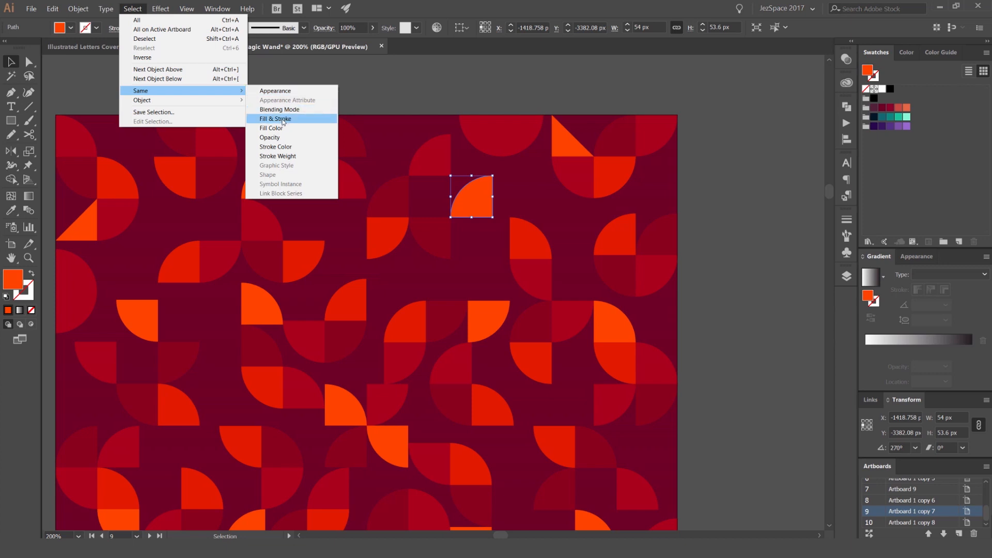
mouse_move(270, 138)
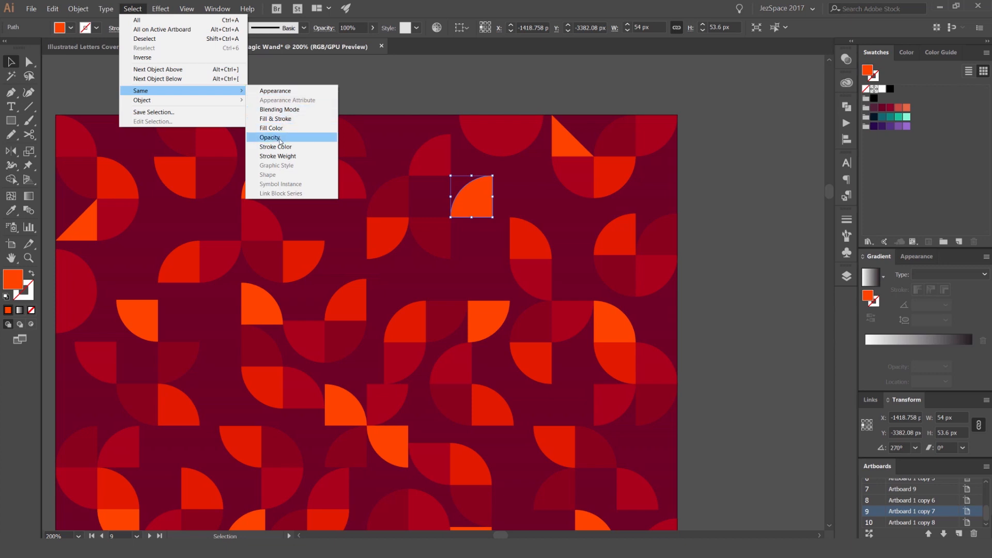
mouse_move(277, 156)
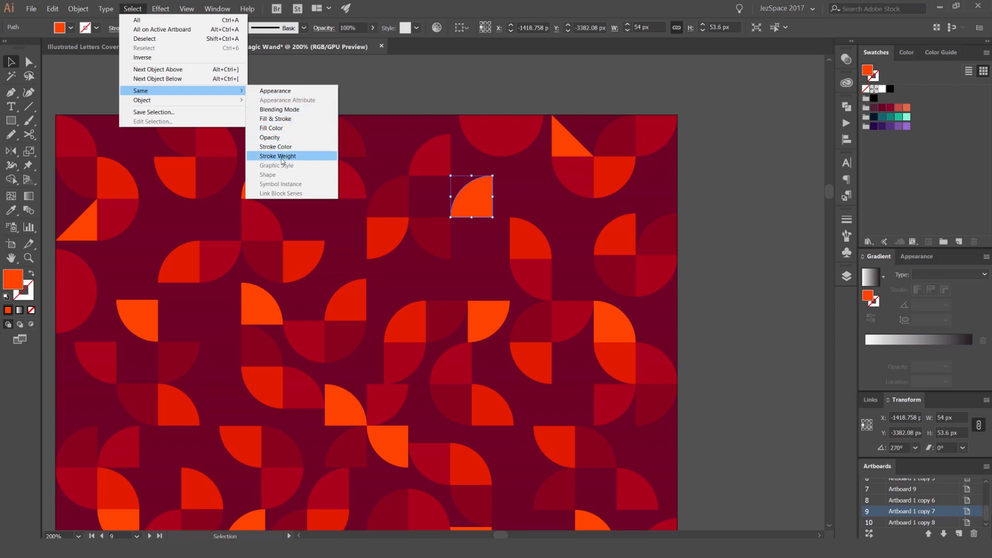
mouse_move(141, 100)
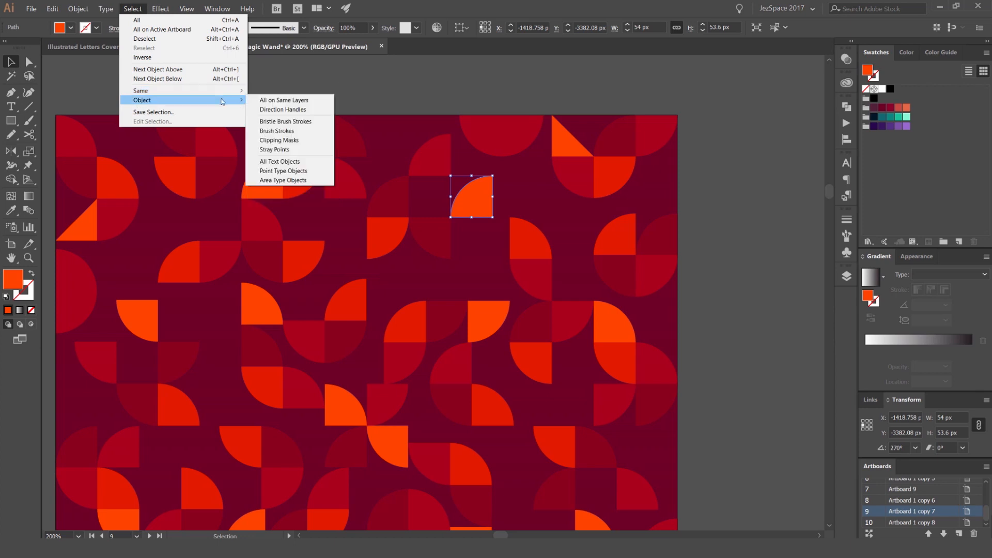
mouse_move(291, 100)
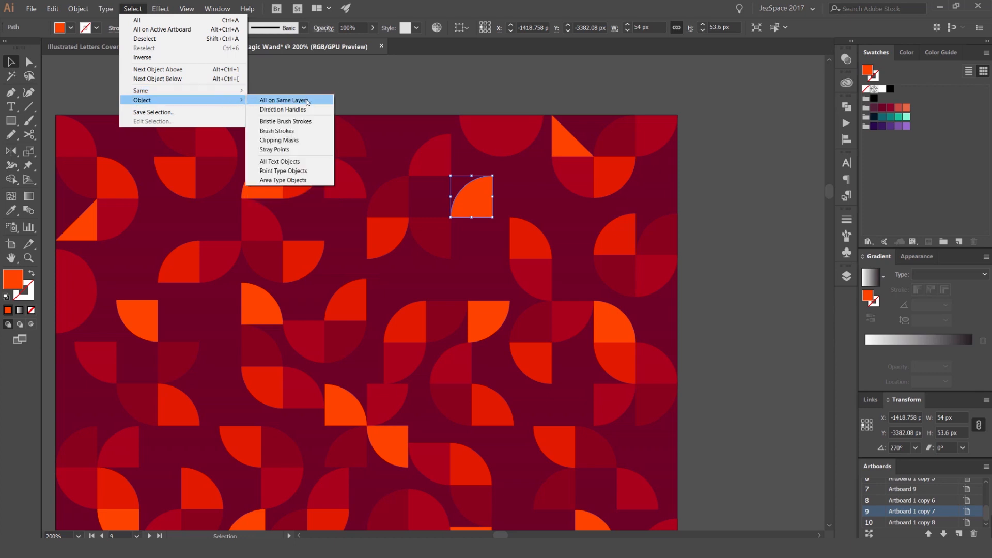
mouse_move(280, 140)
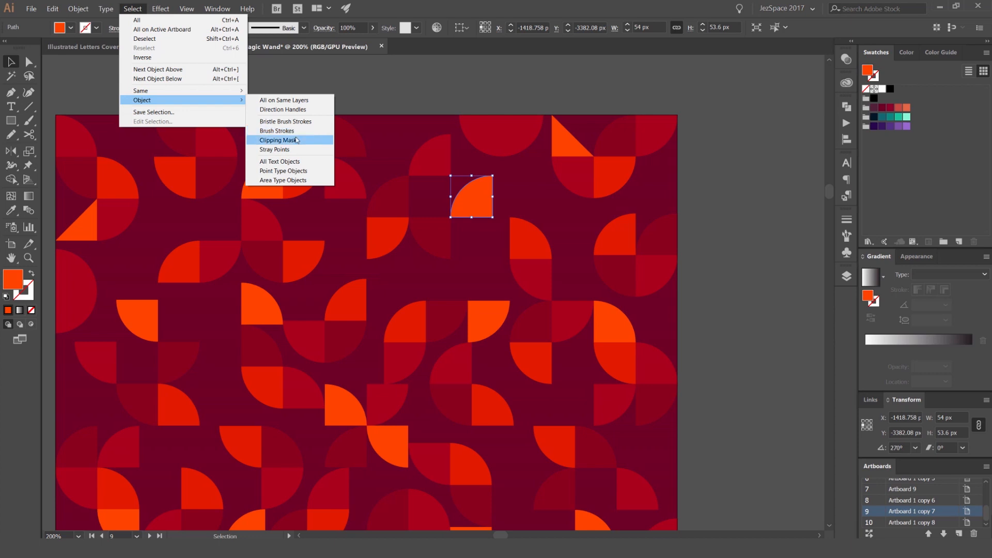
mouse_move(283, 164)
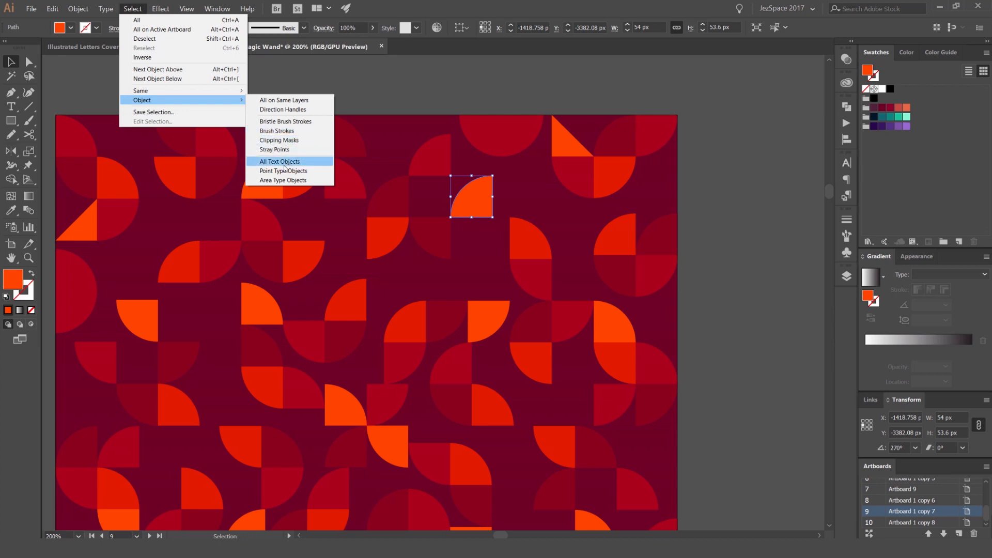
mouse_move(282, 109)
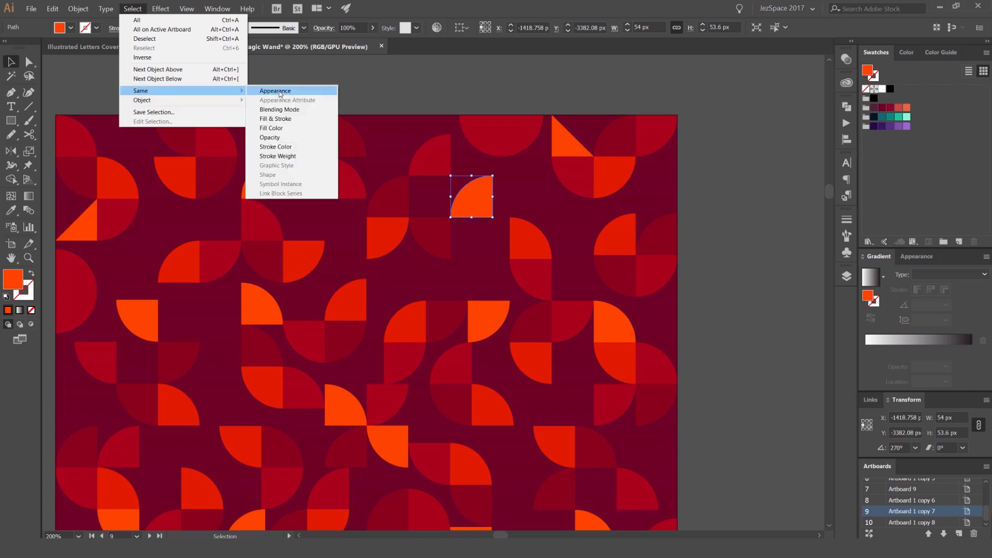
mouse_move(270, 127)
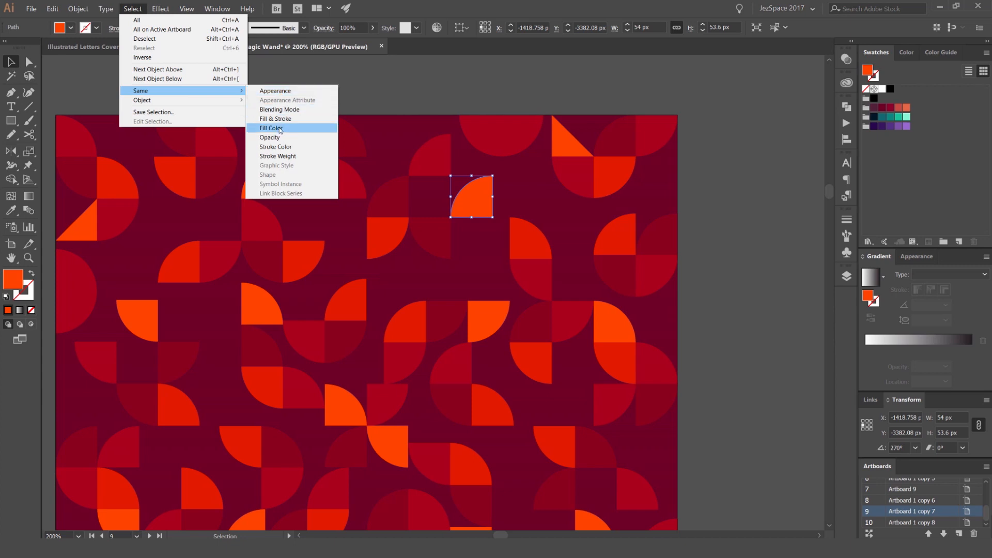
left_click(270, 128)
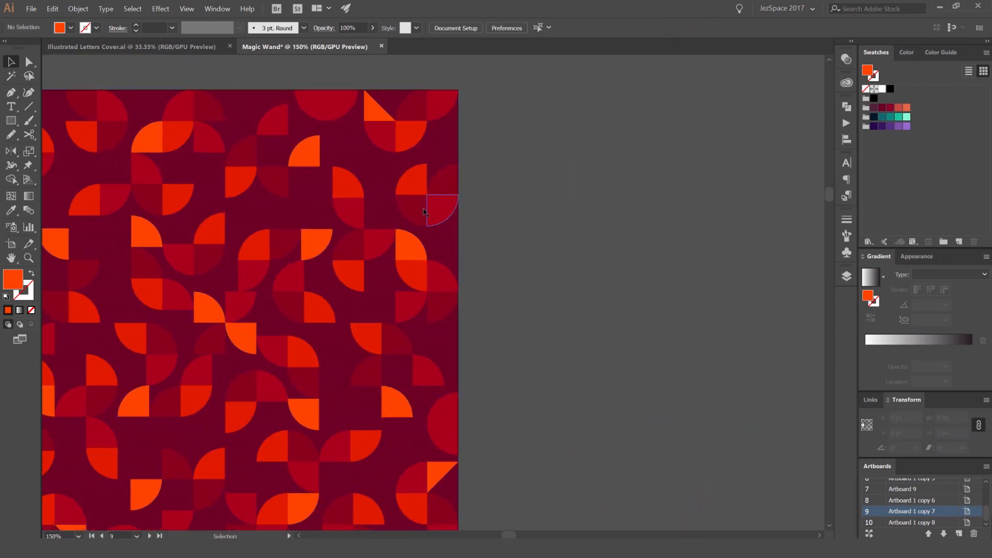
Step: Select a dark red quarter-circle and extend the selection to every matching dark red piece
left_click(132, 8)
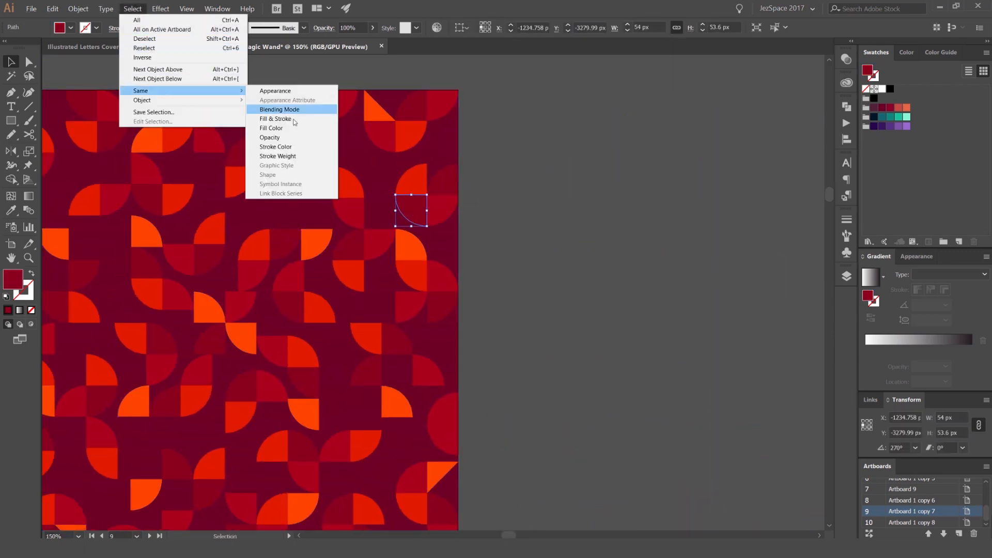
left_click(271, 128)
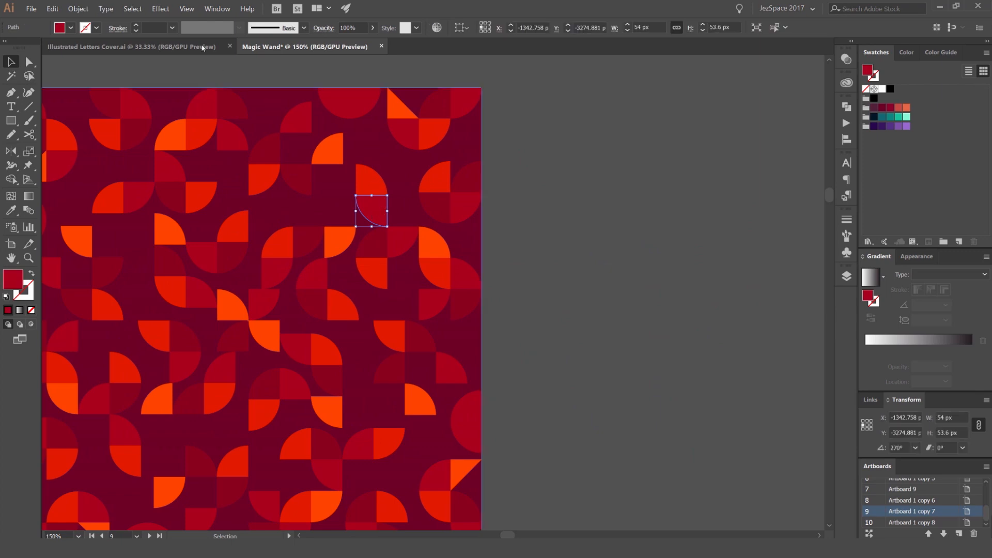
left_click(132, 8)
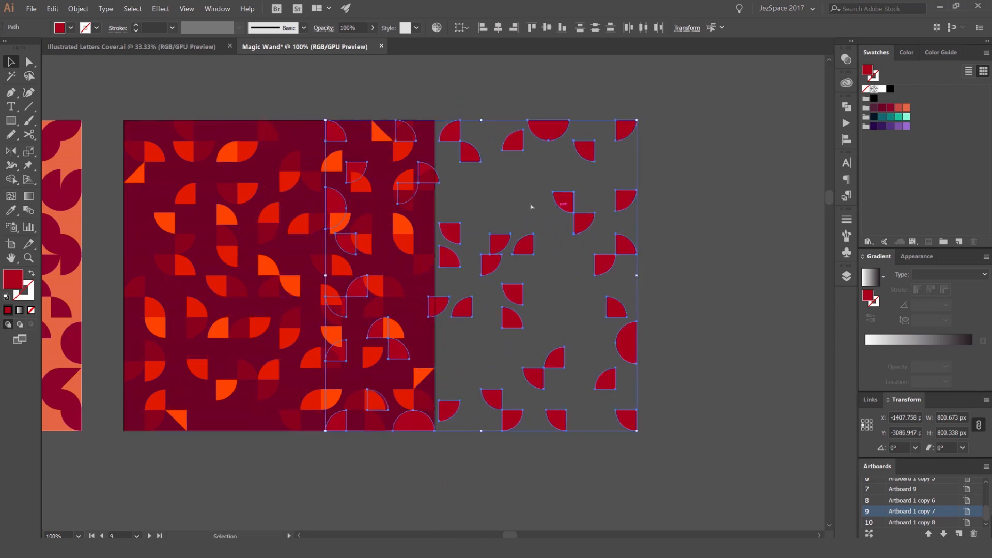
Step: Select a bright orange quarter-circle and grab all shapes sharing its fill colour via Same > Fill Color
left_click(132, 9)
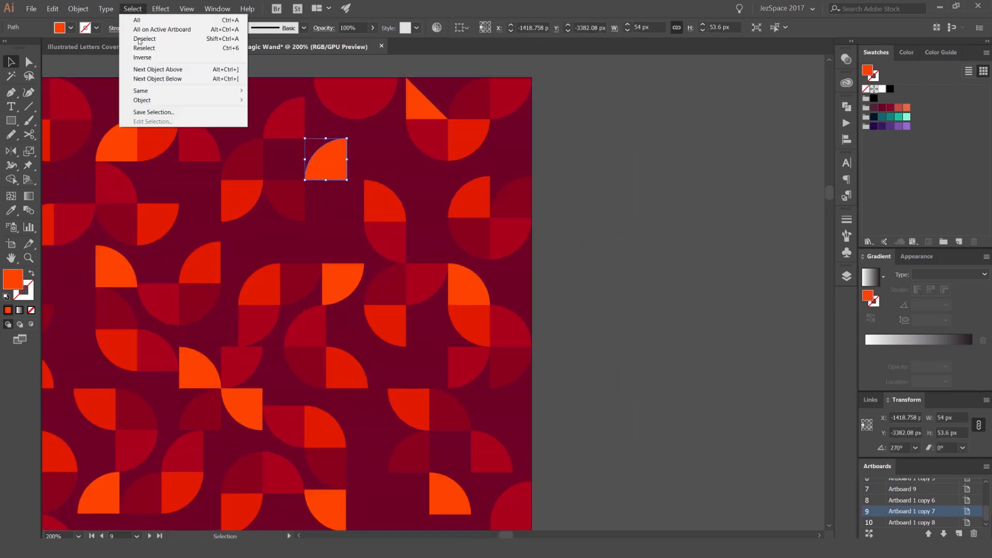
mouse_move(141, 91)
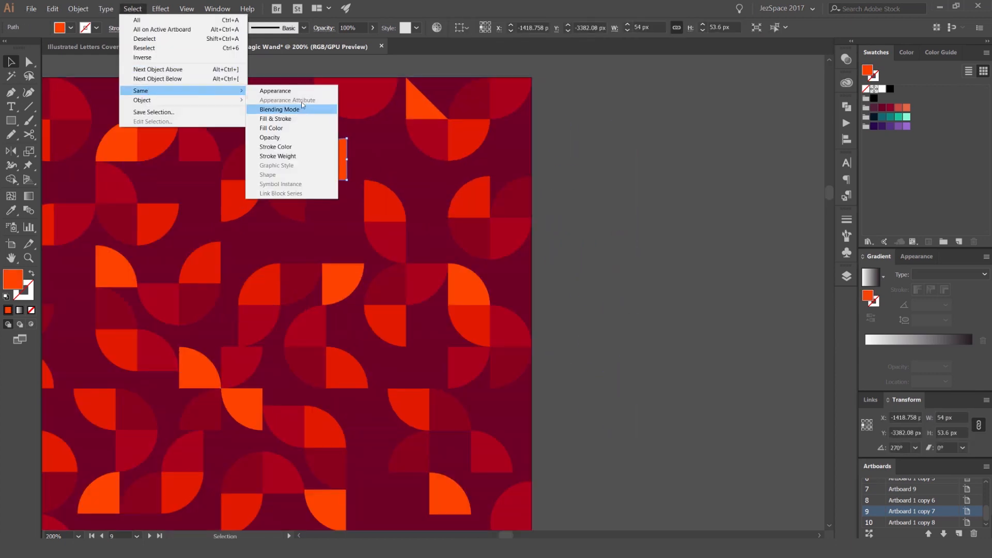
left_click(279, 109)
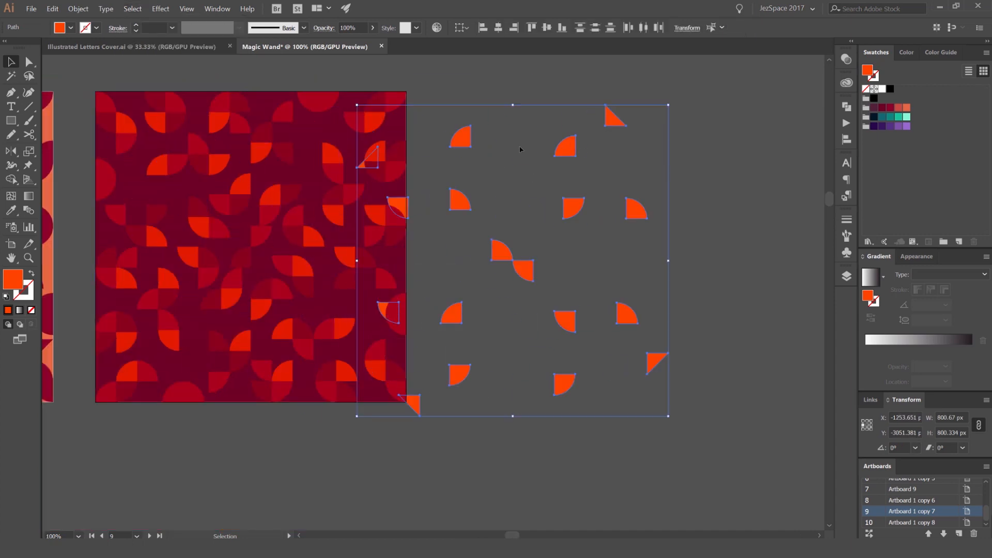
left_click(28, 61)
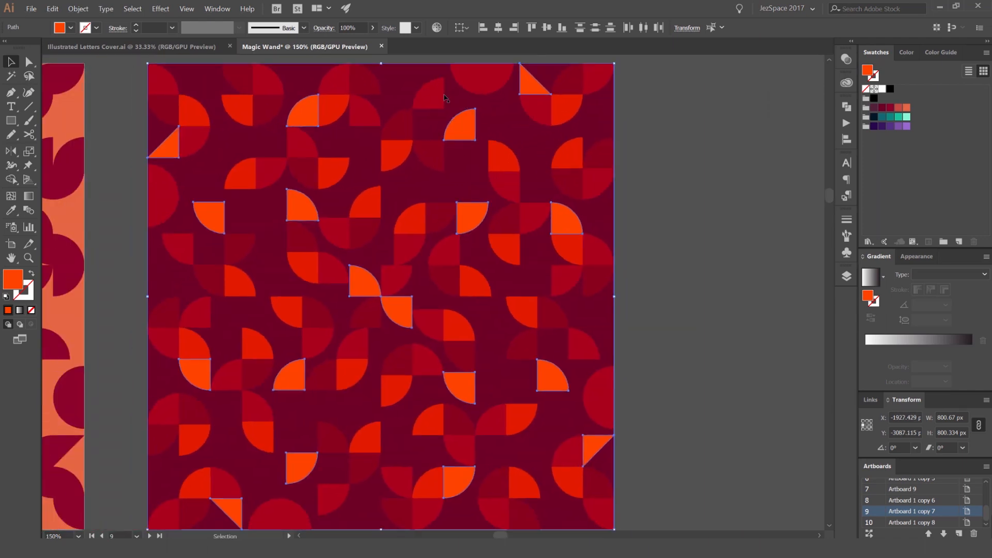
Step: Clear the selection, pick one orange quarter-circle and view its Transparency blending options
left_click(132, 8)
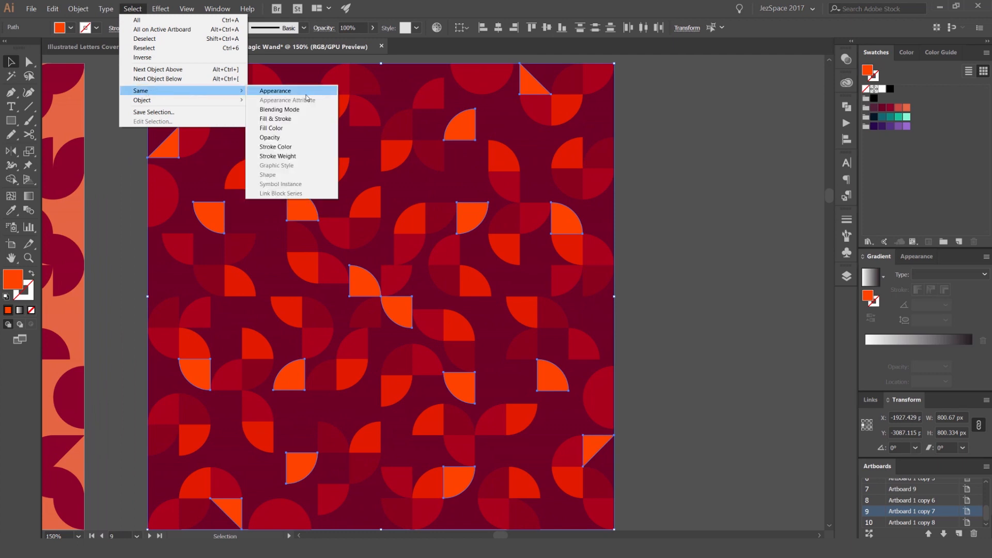
left_click(274, 90)
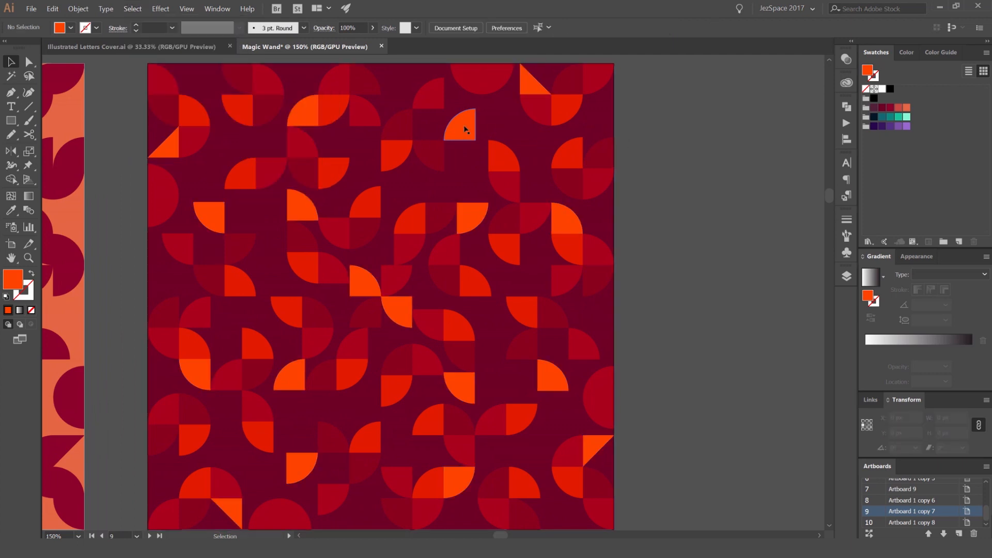
left_click(463, 128)
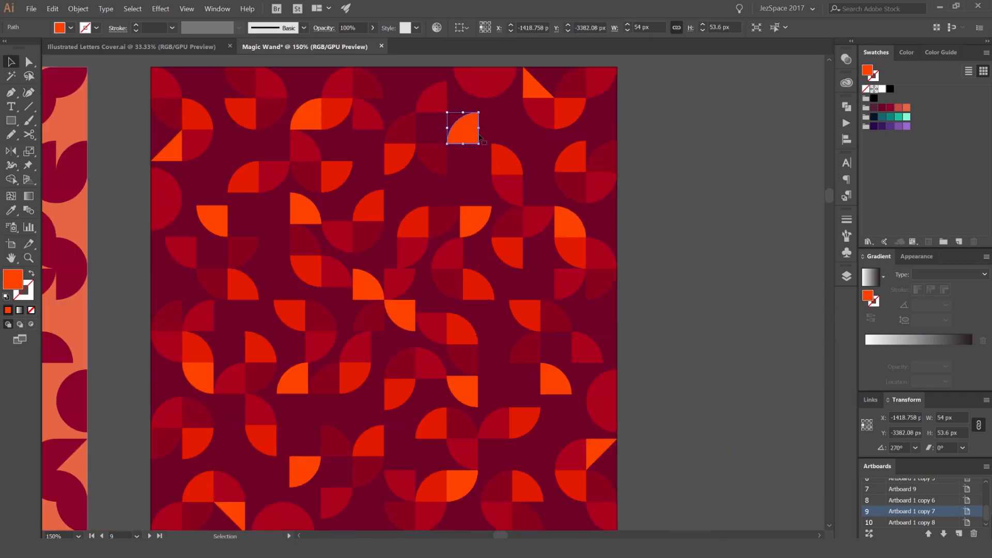
left_click(727, 70)
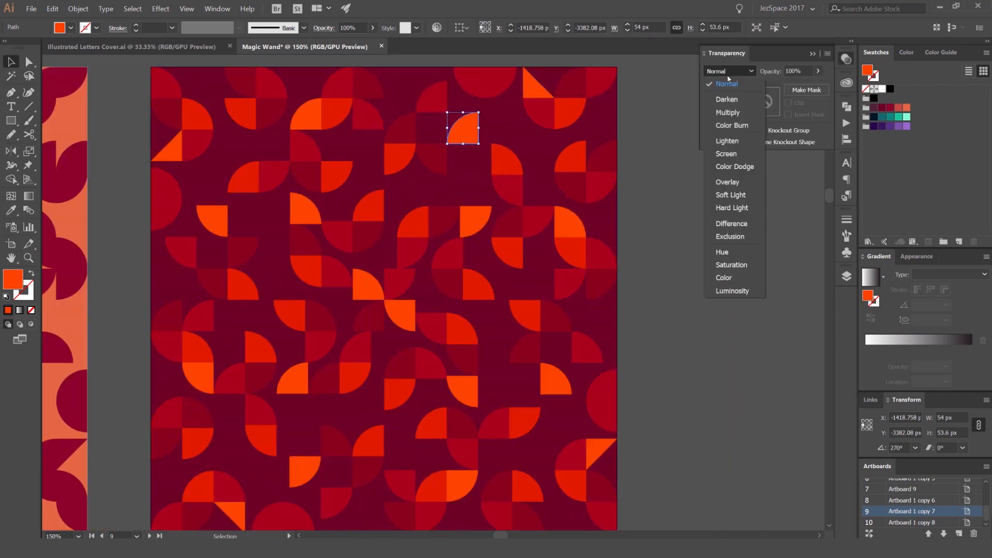
Step: Select all matching orange shapes, set their opacity to 40%, and deselect to view the faded result
left_click(132, 9)
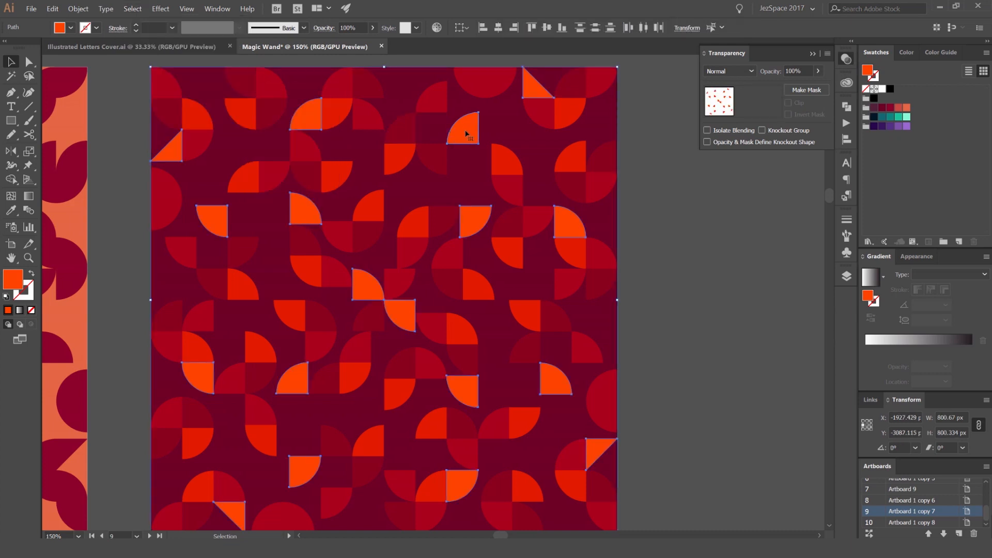
left_click(28, 62)
type("40")
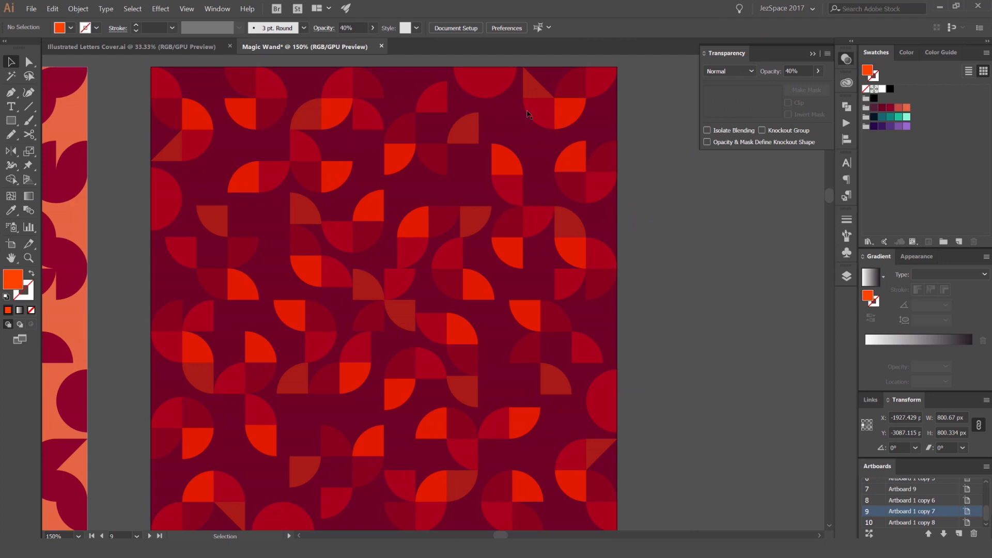
left_click(132, 8)
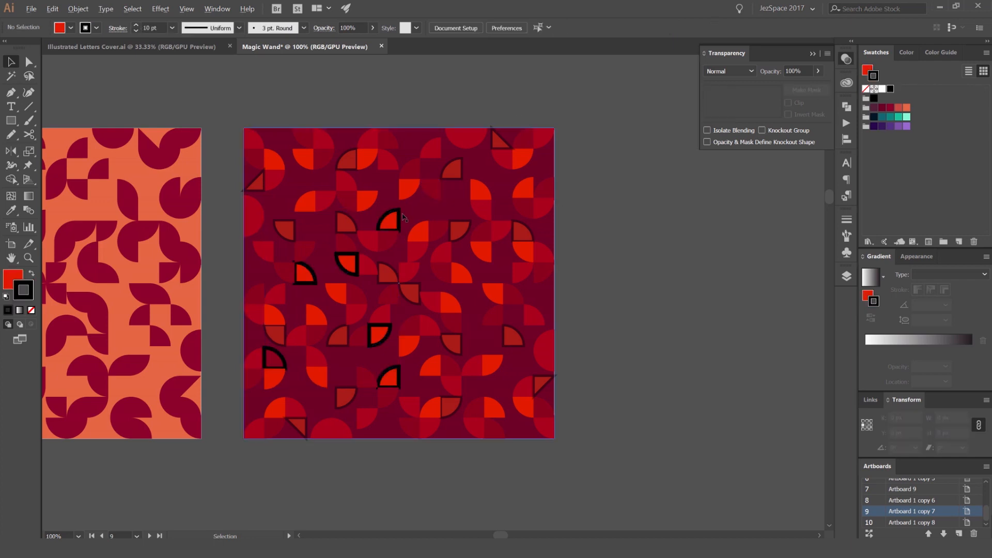
Step: Select a faded quarter-circle and extend the selection to all pieces with the same fill and stroke
left_click(132, 8)
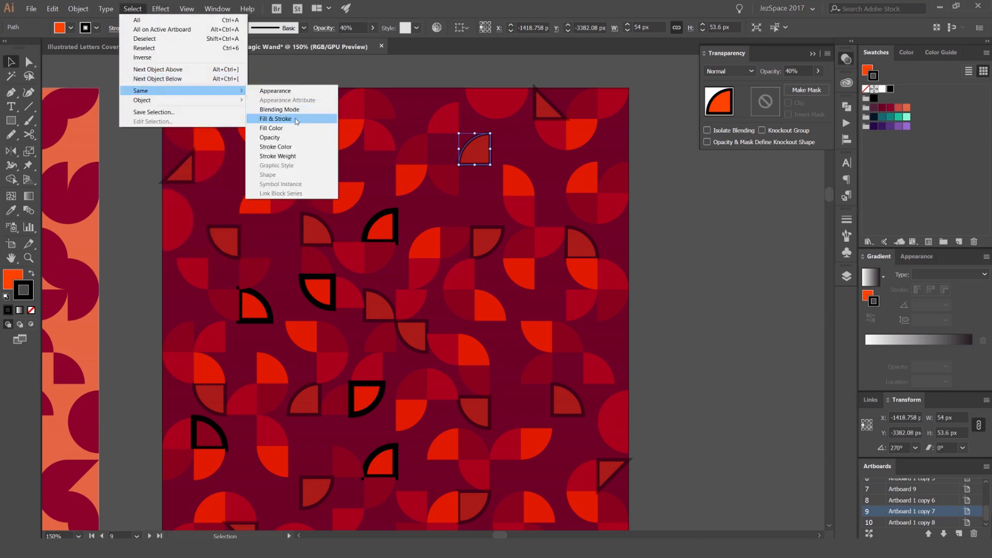
left_click(276, 119)
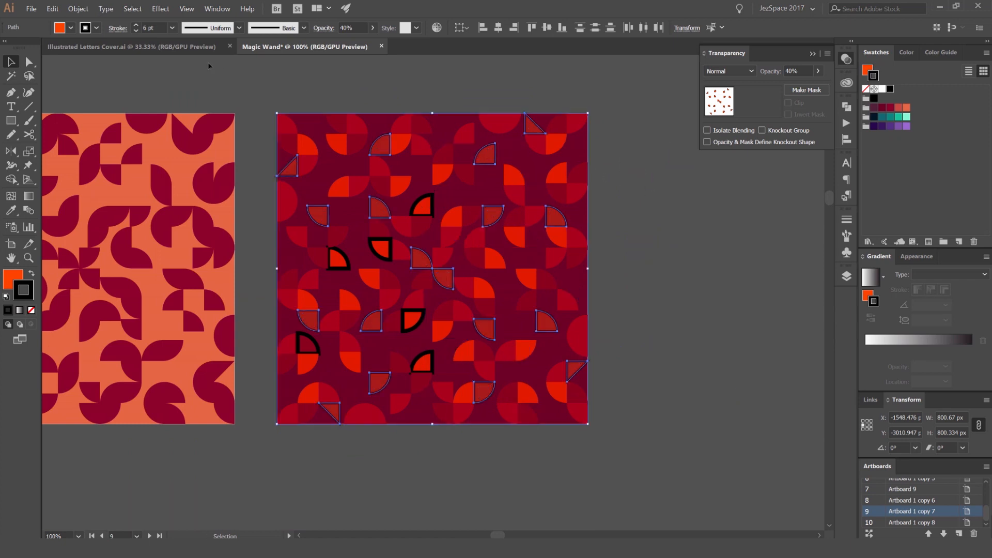
left_click(132, 8)
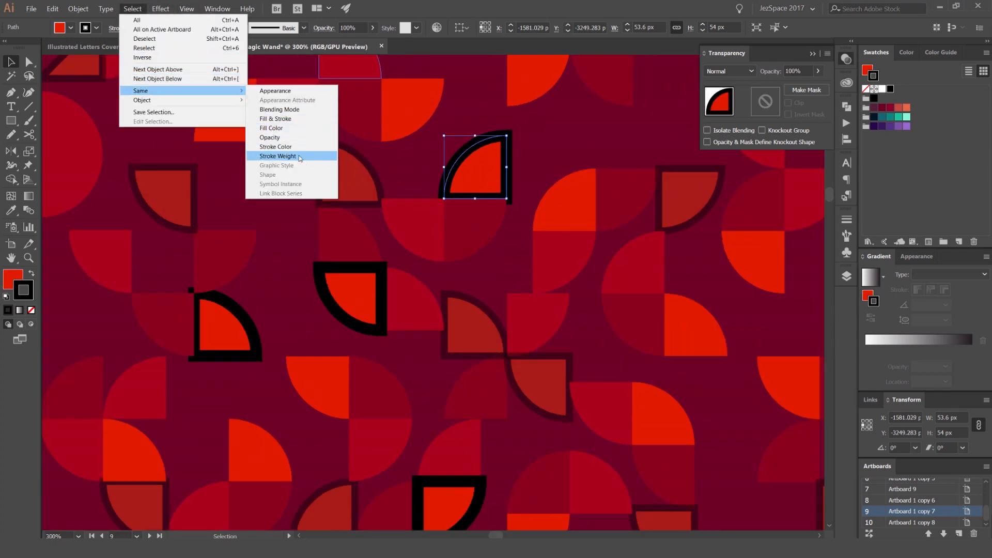
Step: Select all pieces sharing the same stroke weight, then those sharing the same appearance
left_click(277, 156)
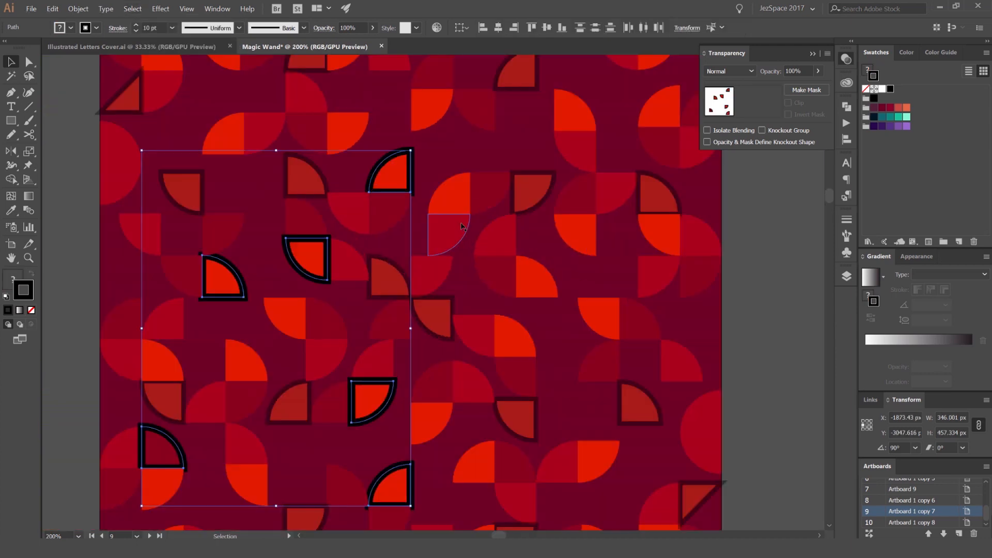
left_click(132, 8)
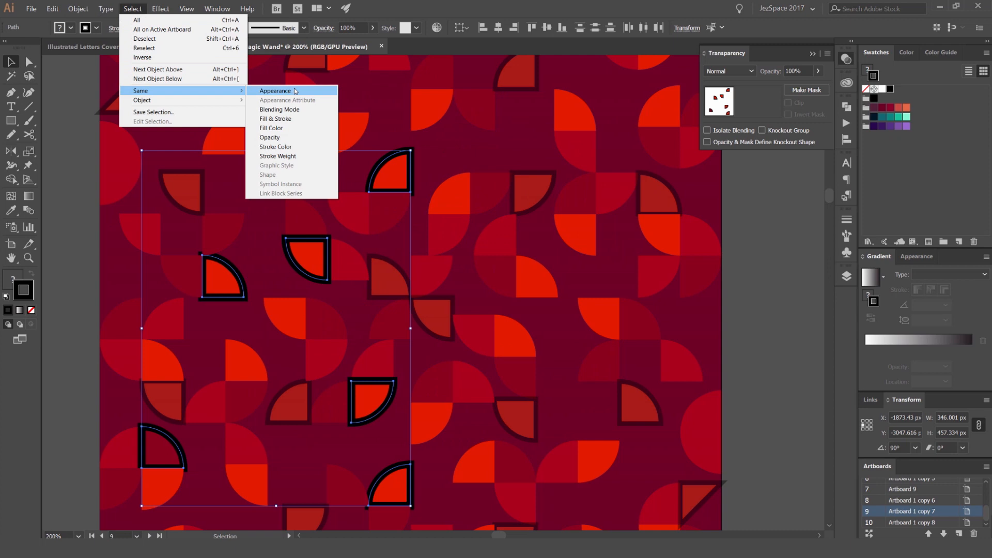
left_click(275, 90)
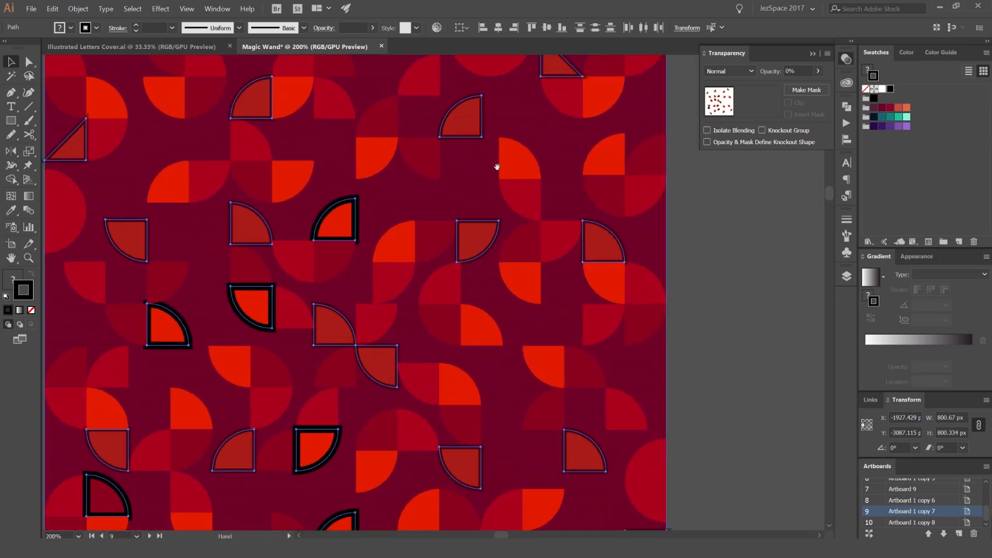
Step: Extend the selection to shapes sharing the same 40% opacity via Same > Opacity
left_click(131, 9)
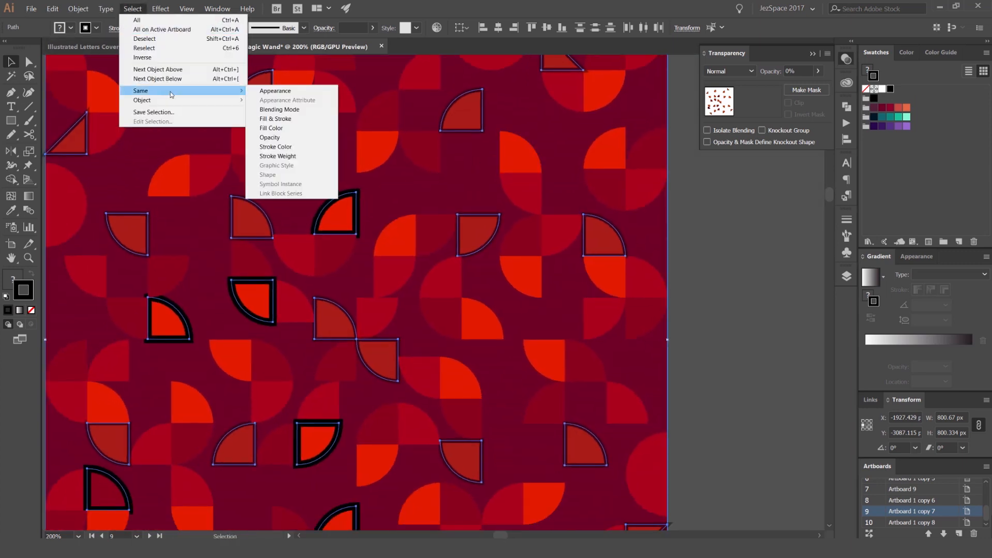
mouse_move(269, 137)
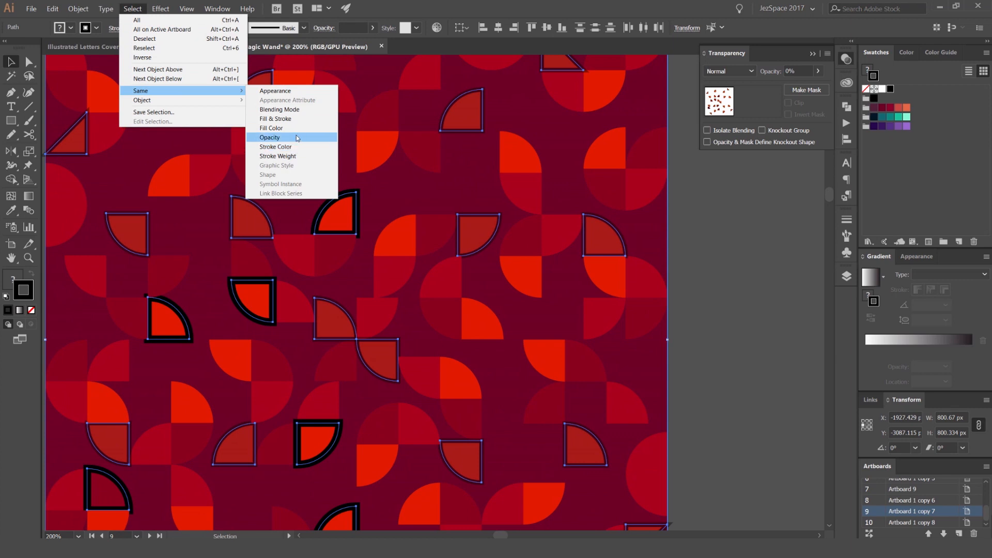
left_click(269, 137)
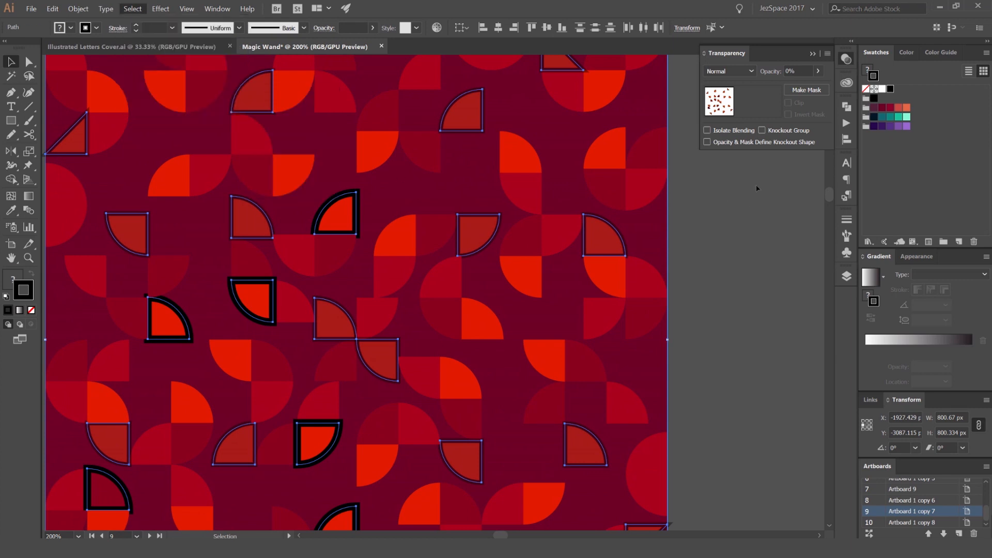